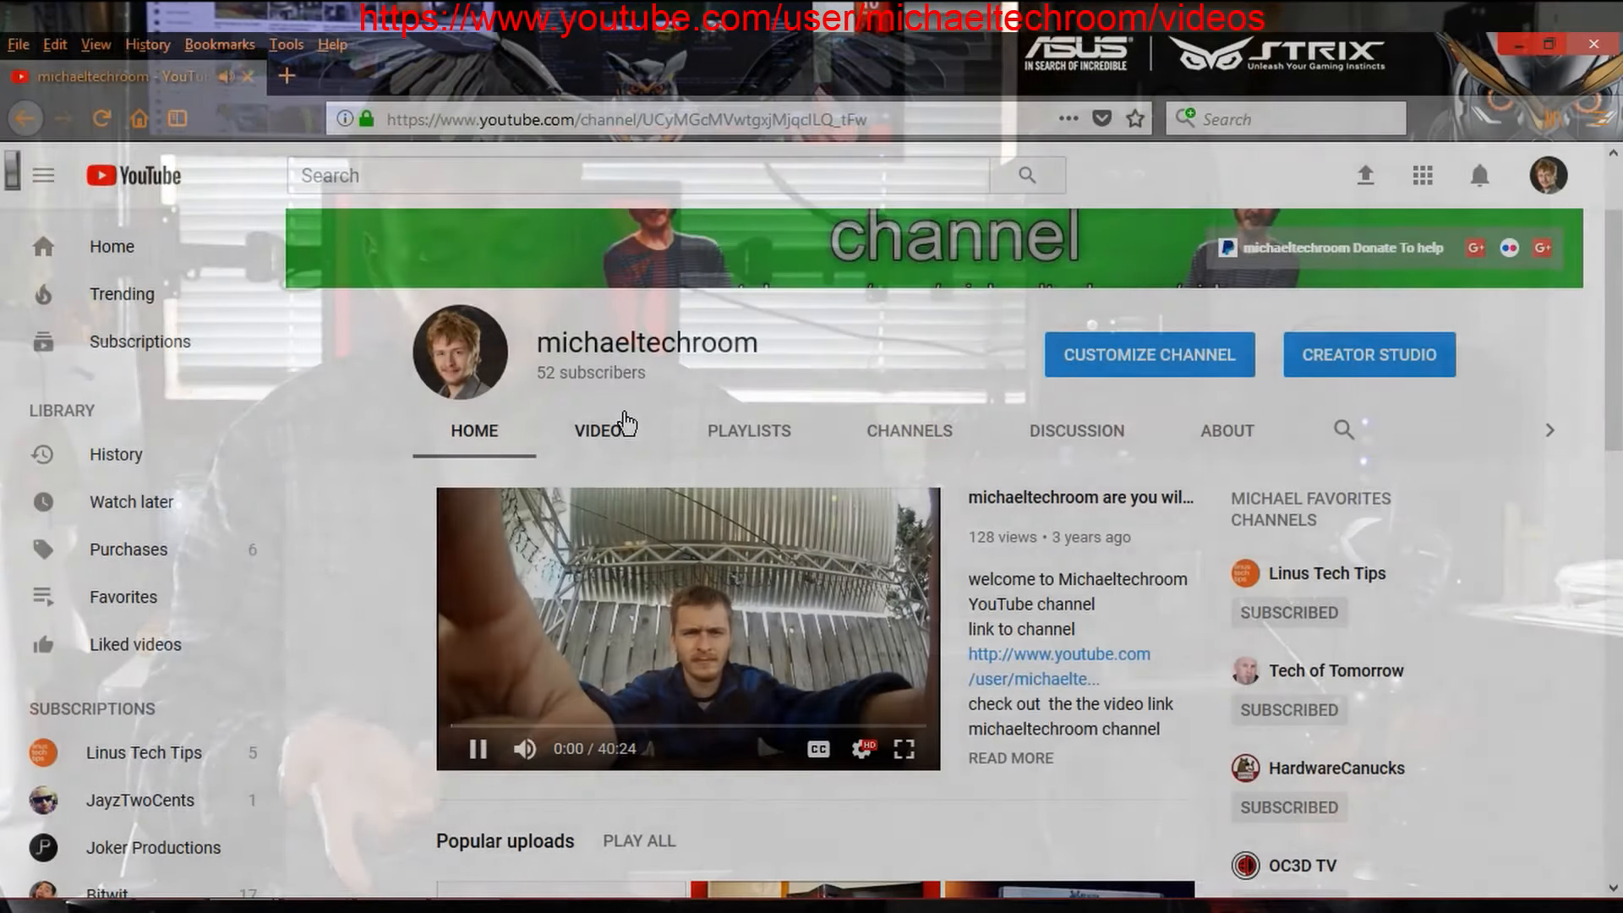
Switch the michaeltechroom channel to its Videos listing, uploads shown newest first
click(604, 431)
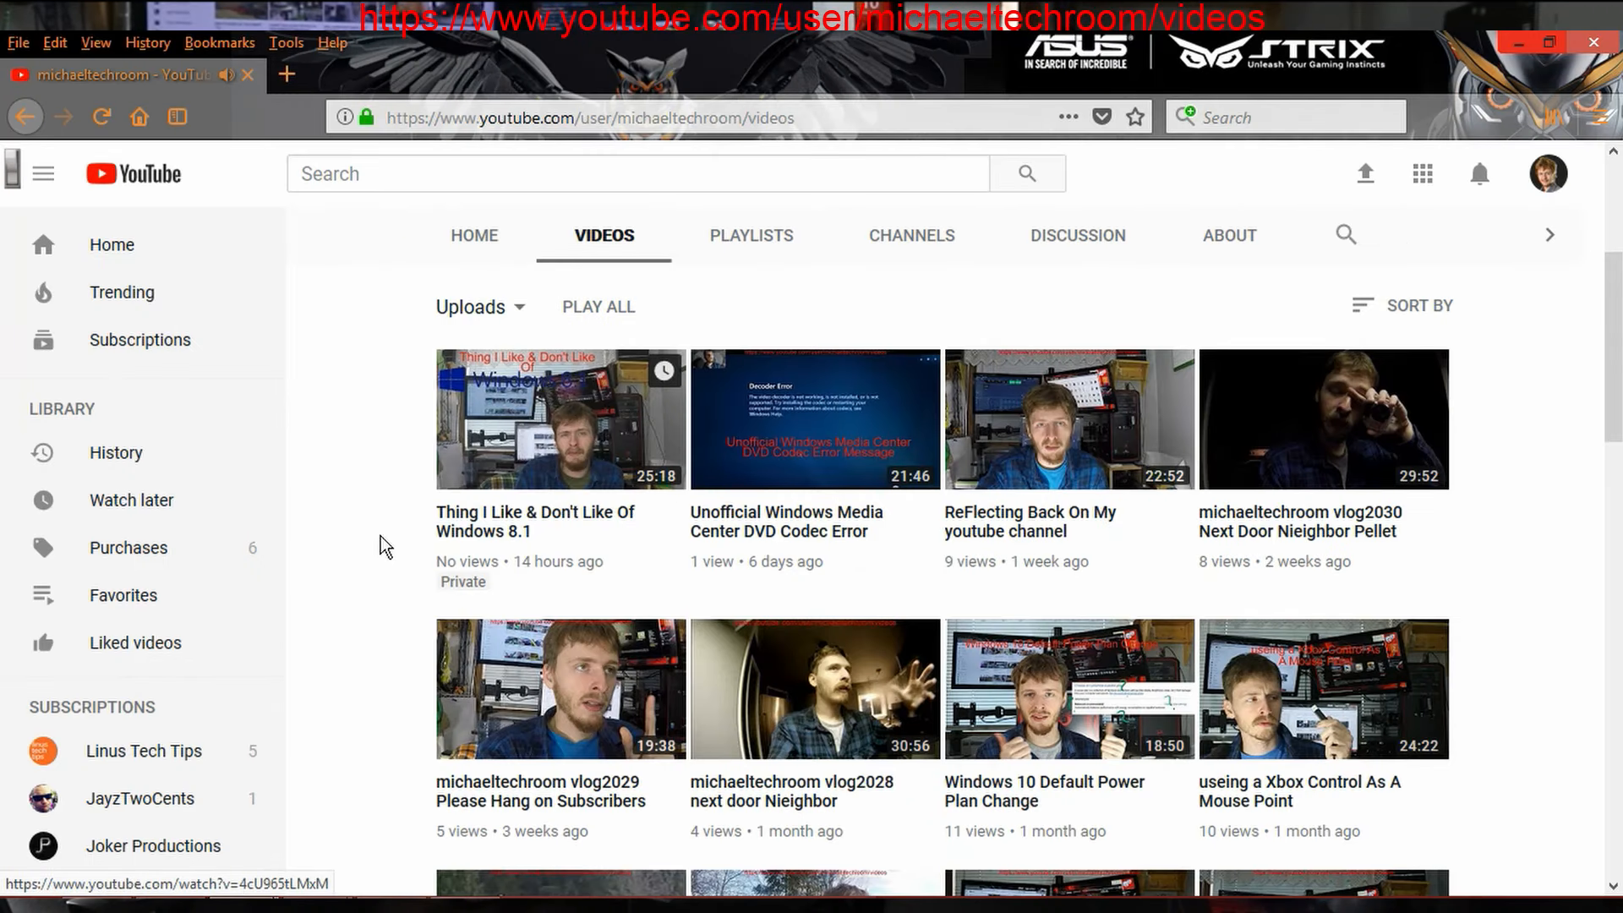
mouse_move(345, 582)
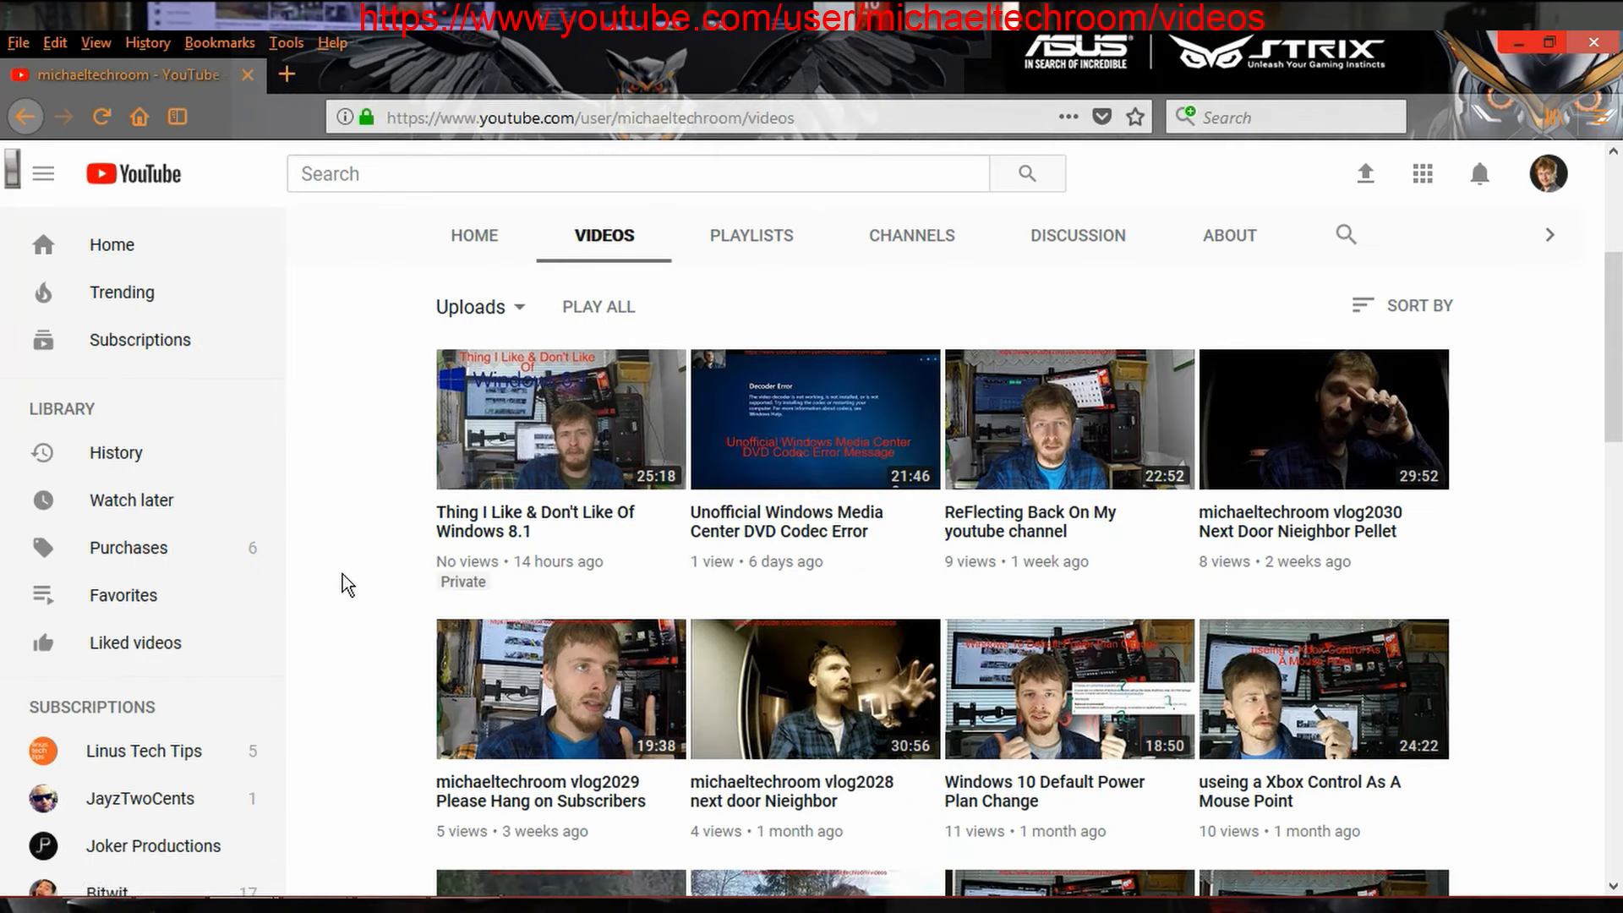